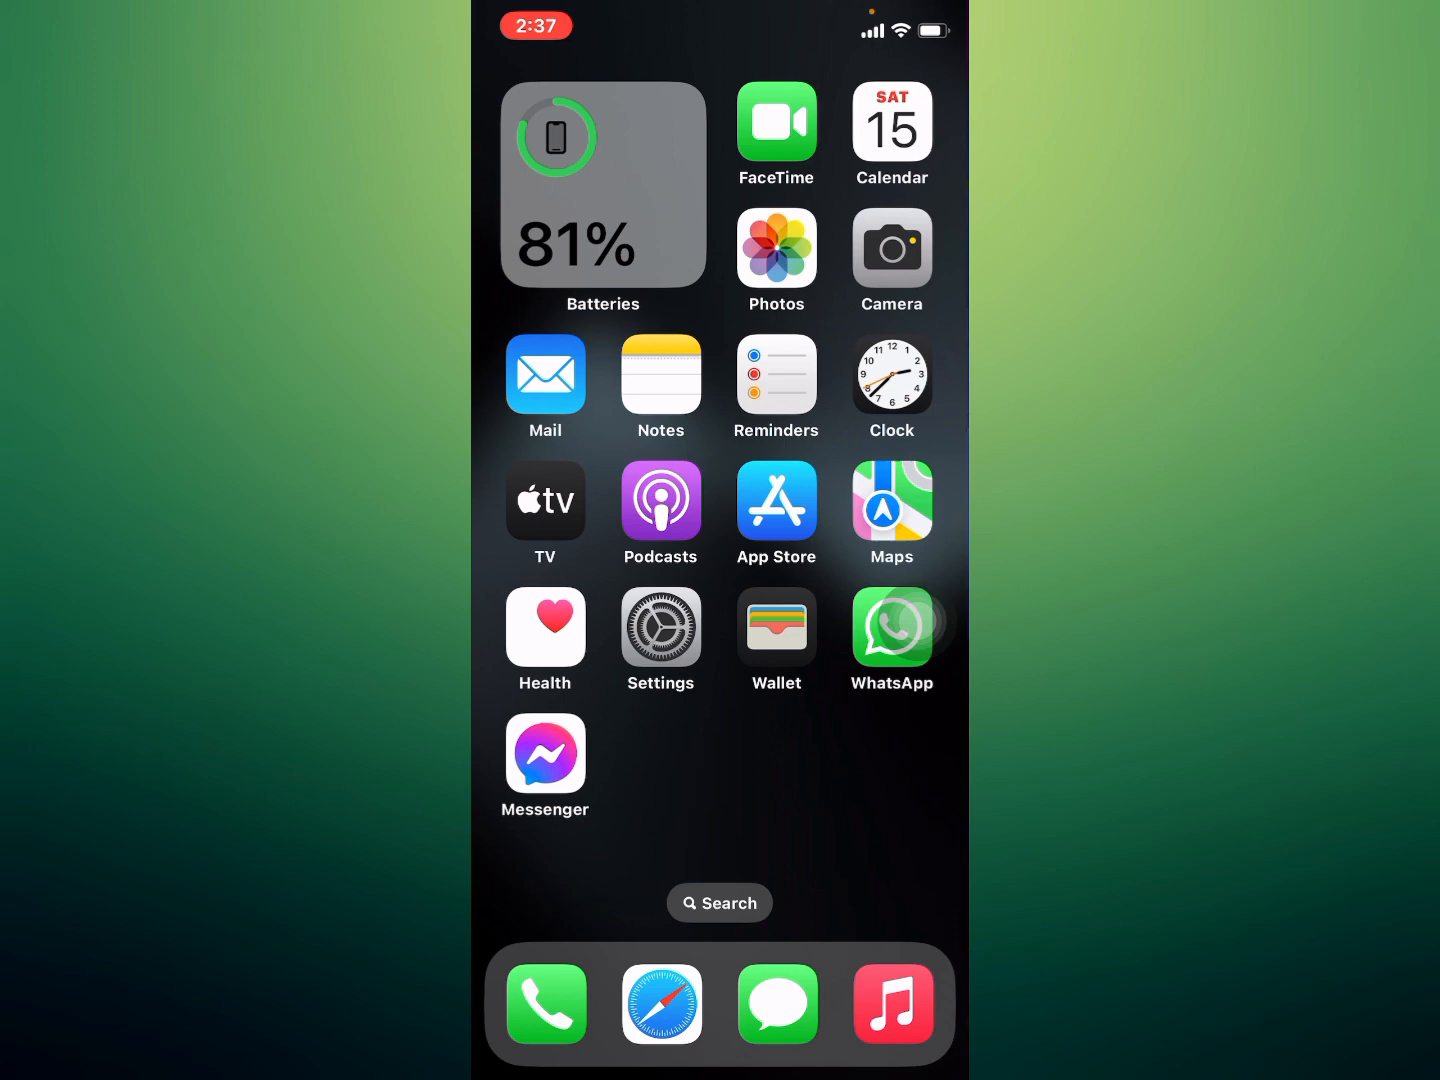
Launch the App Store from the Home Screen
left_click(892, 624)
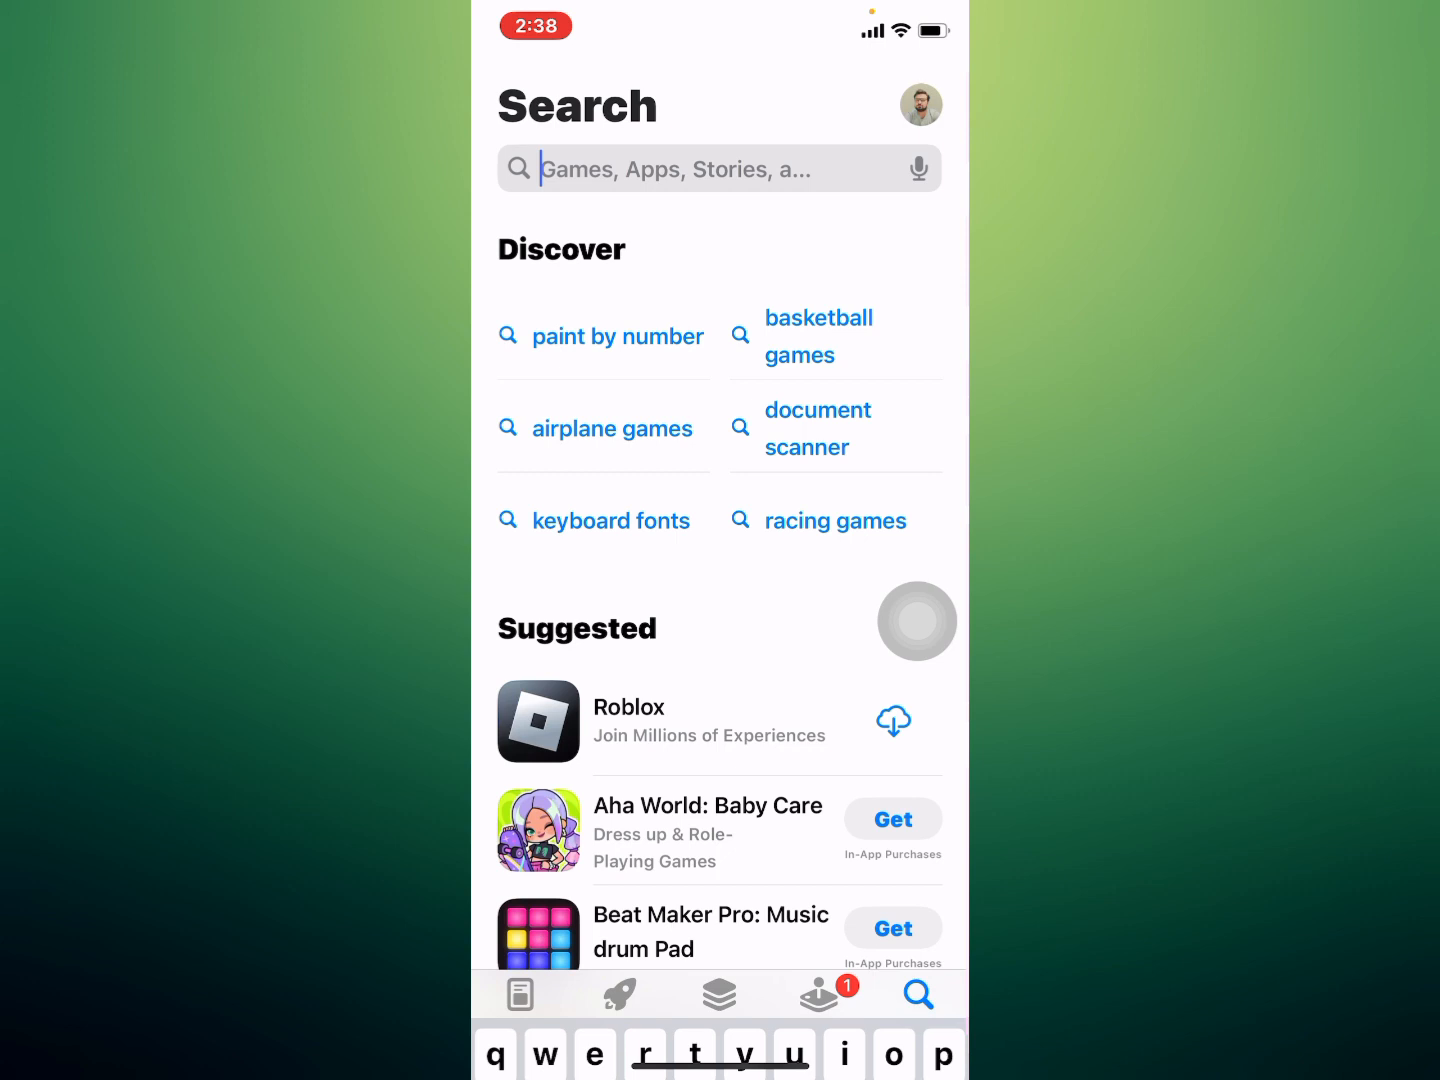
Search the App Store for 'whatsa' and review the WhatsApp Messenger page for updates
type("wg")
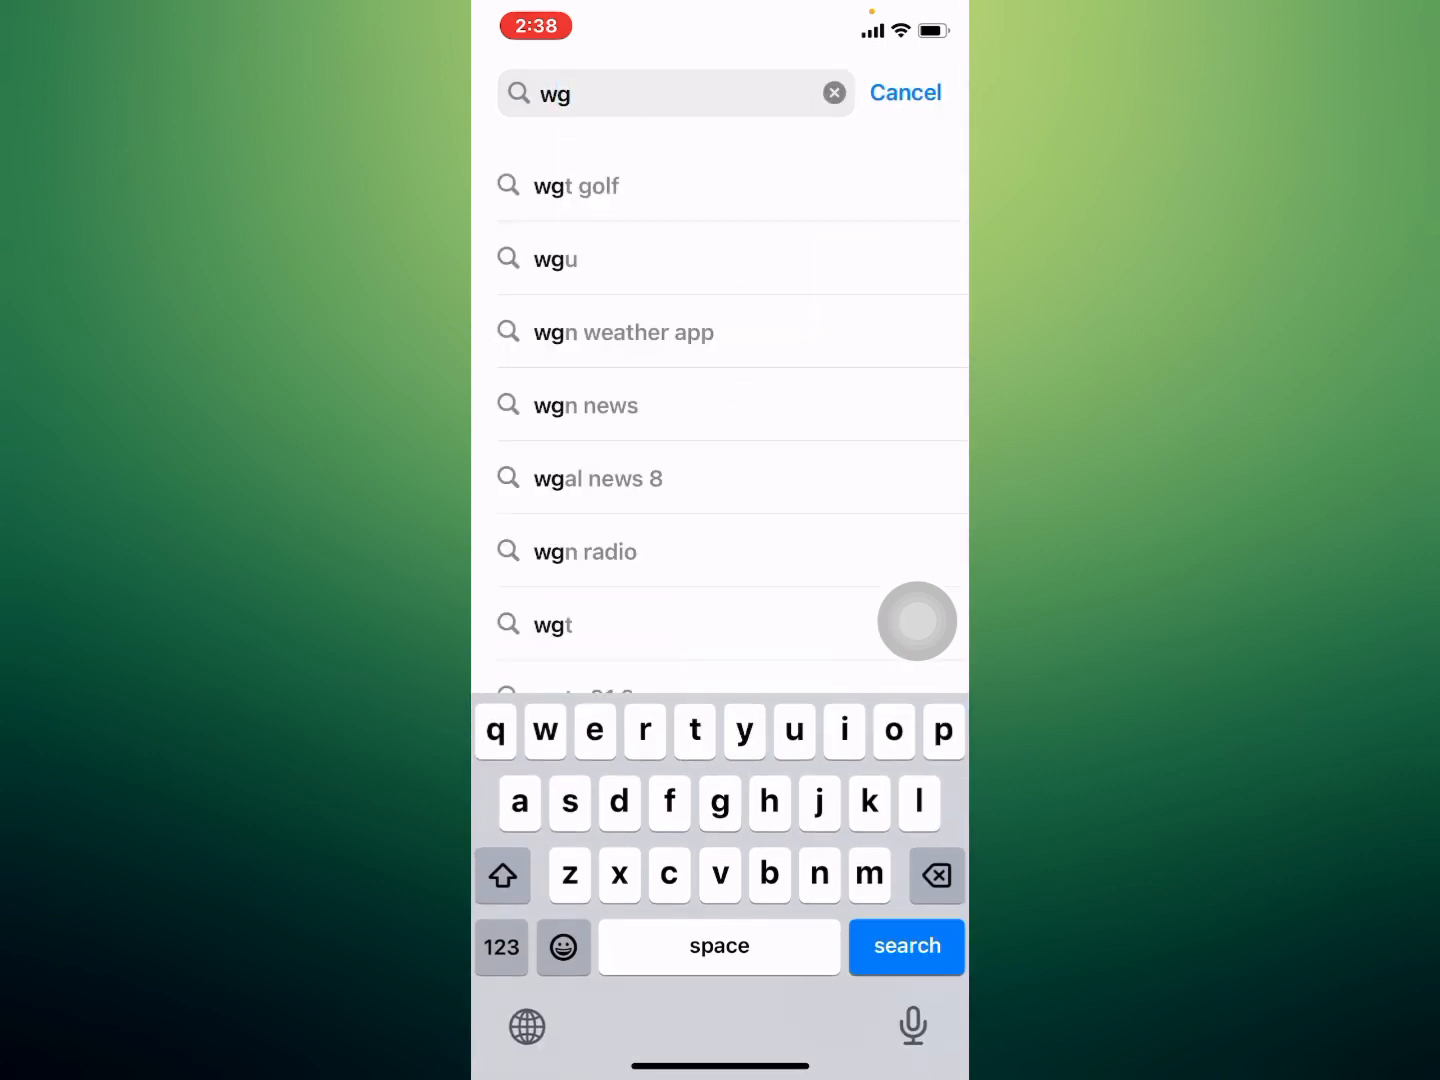
type("whatsa")
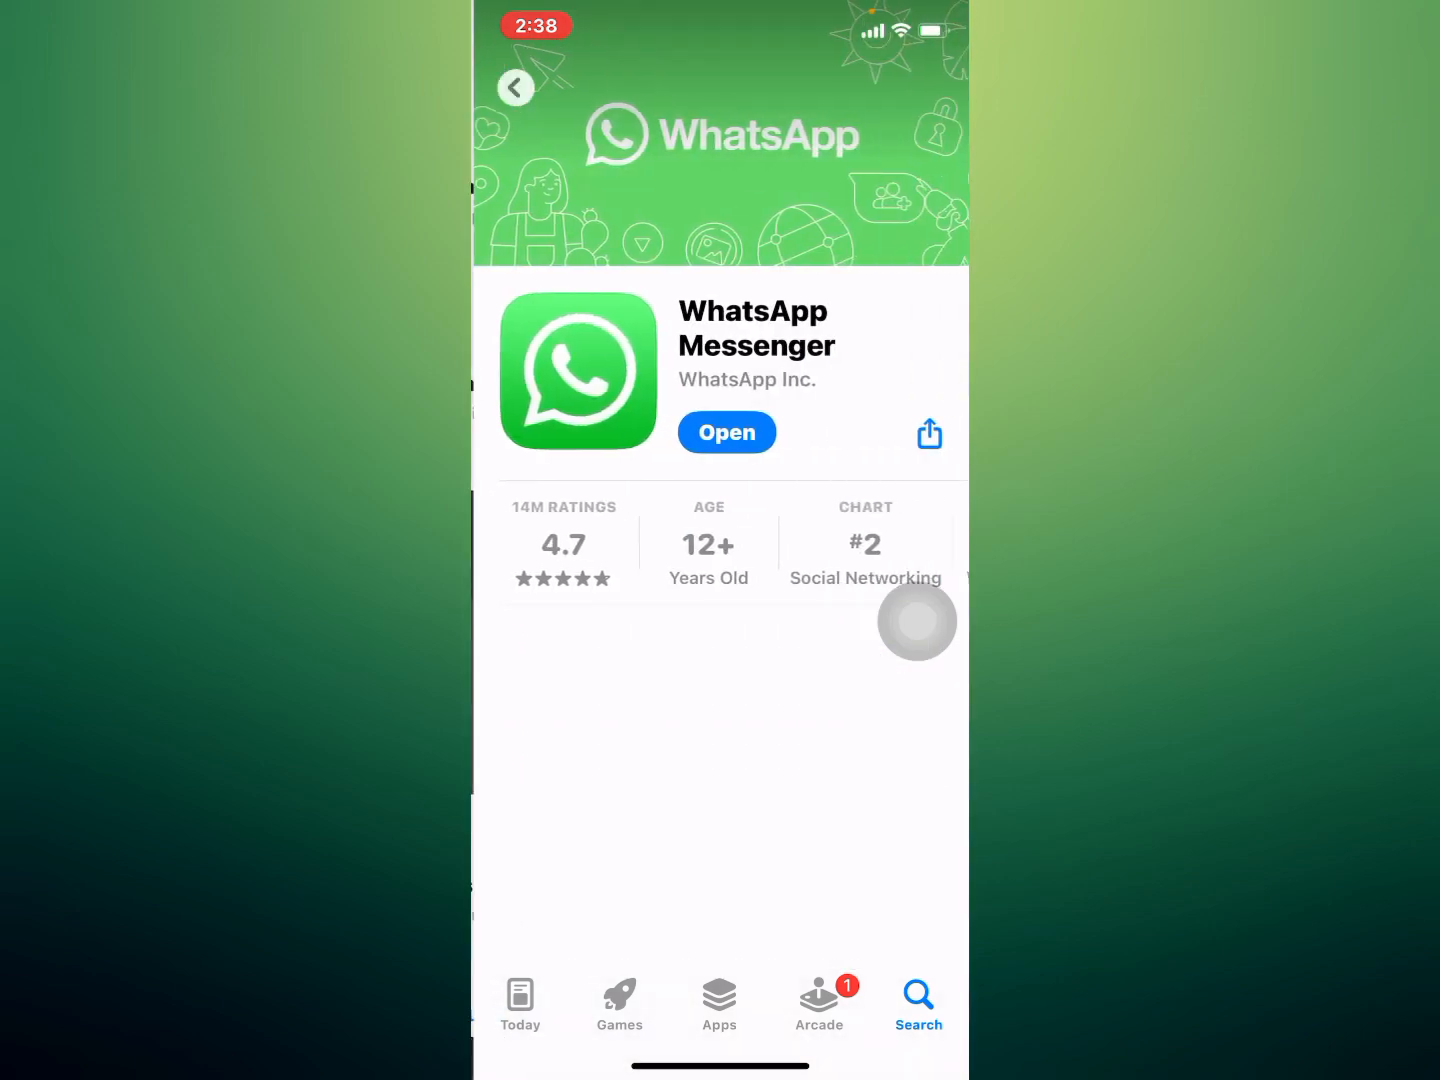
scroll("down", 3)
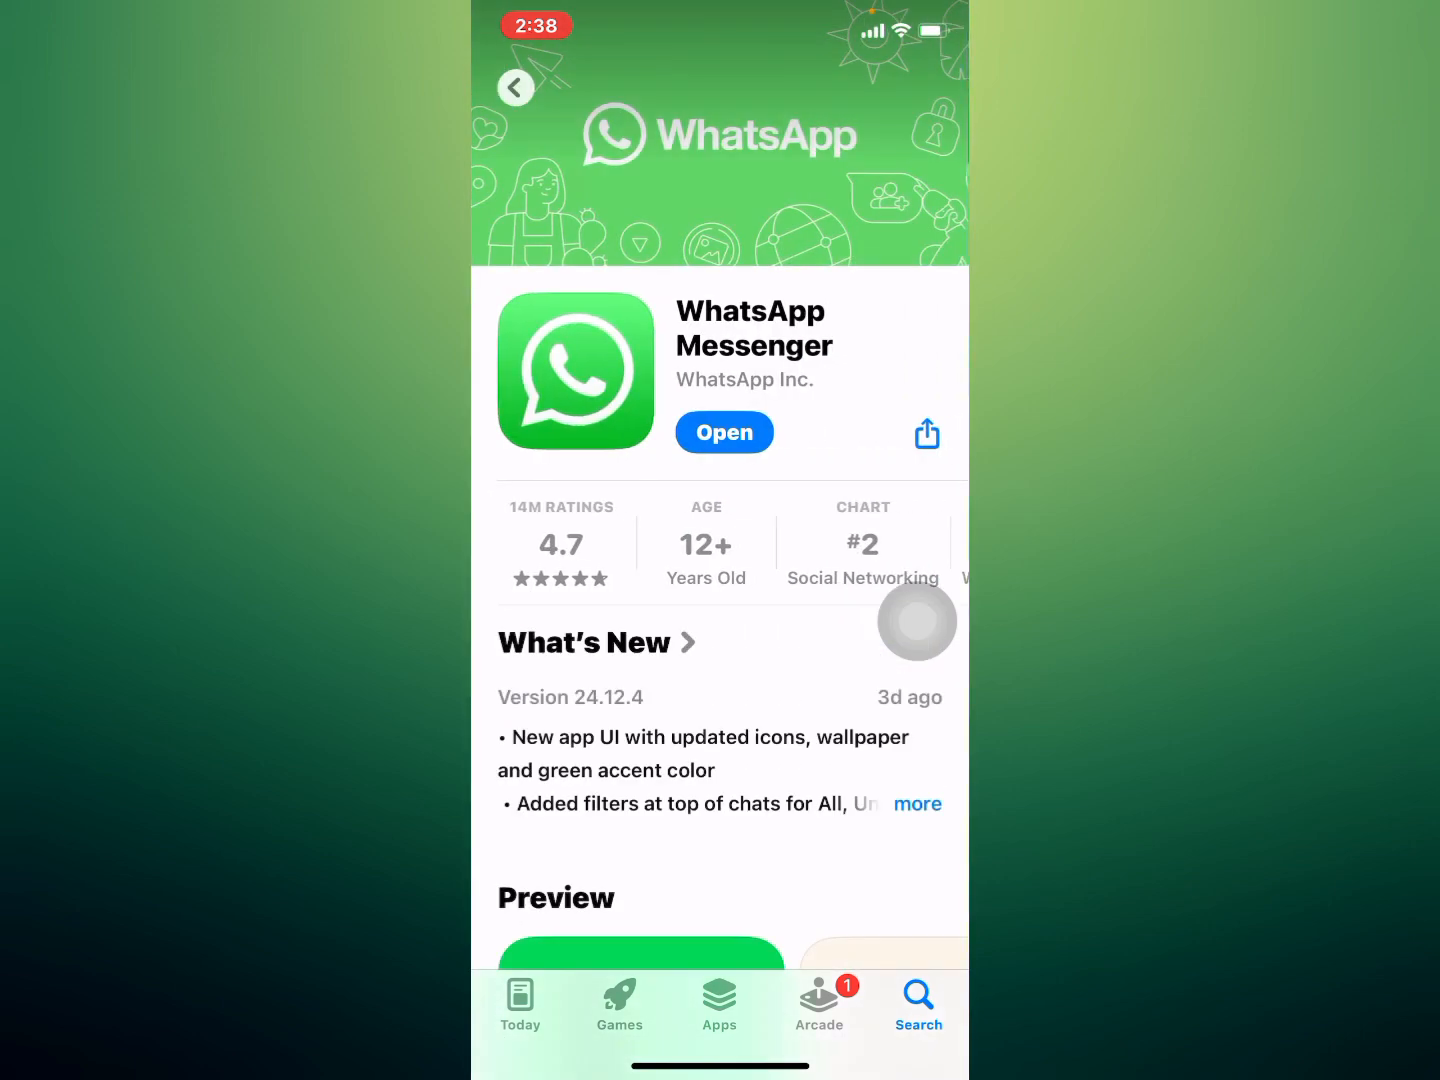
scroll("down", 3)
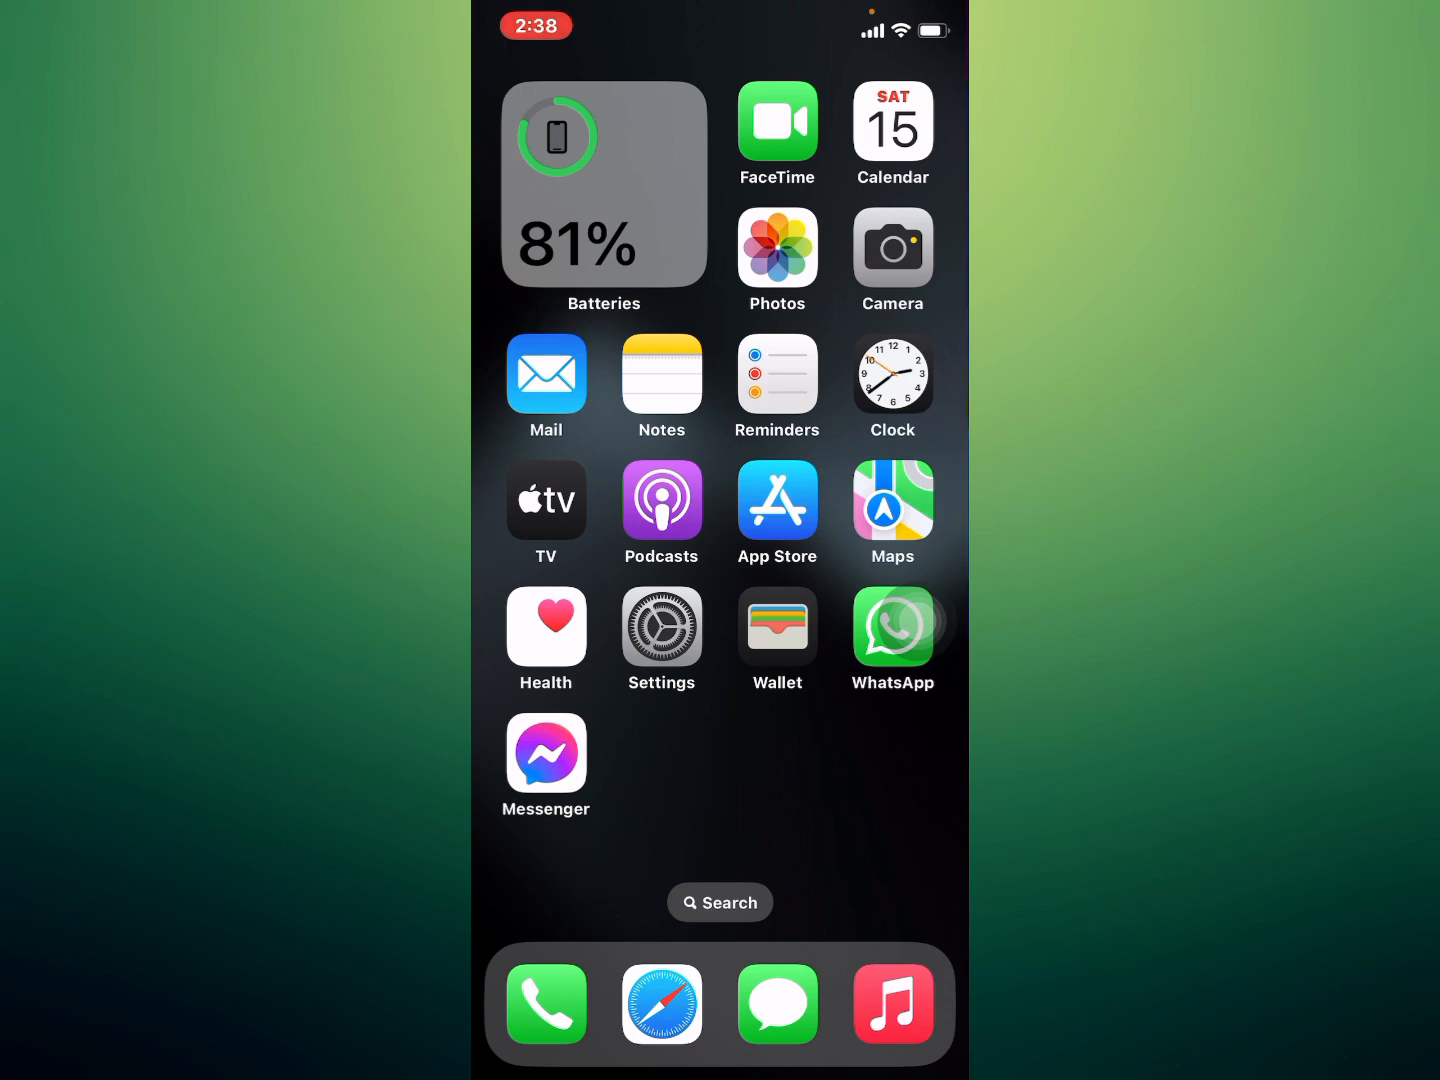
Reach the iPhone Storage overview via Settings > General
left_click(660, 628)
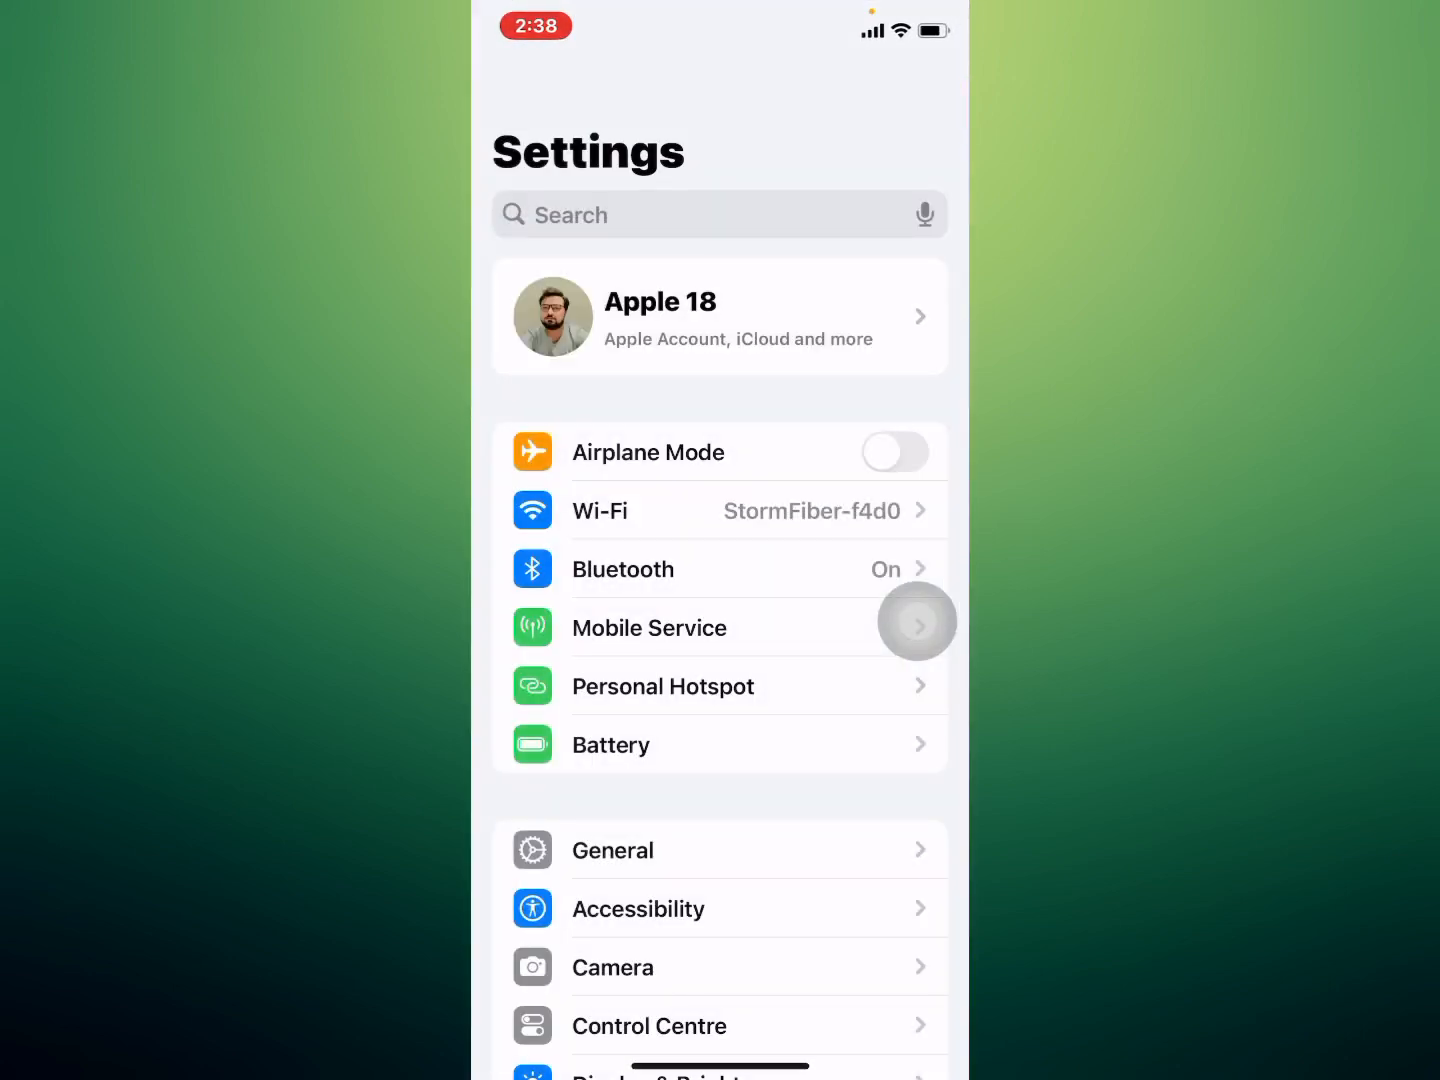
left_click(612, 850)
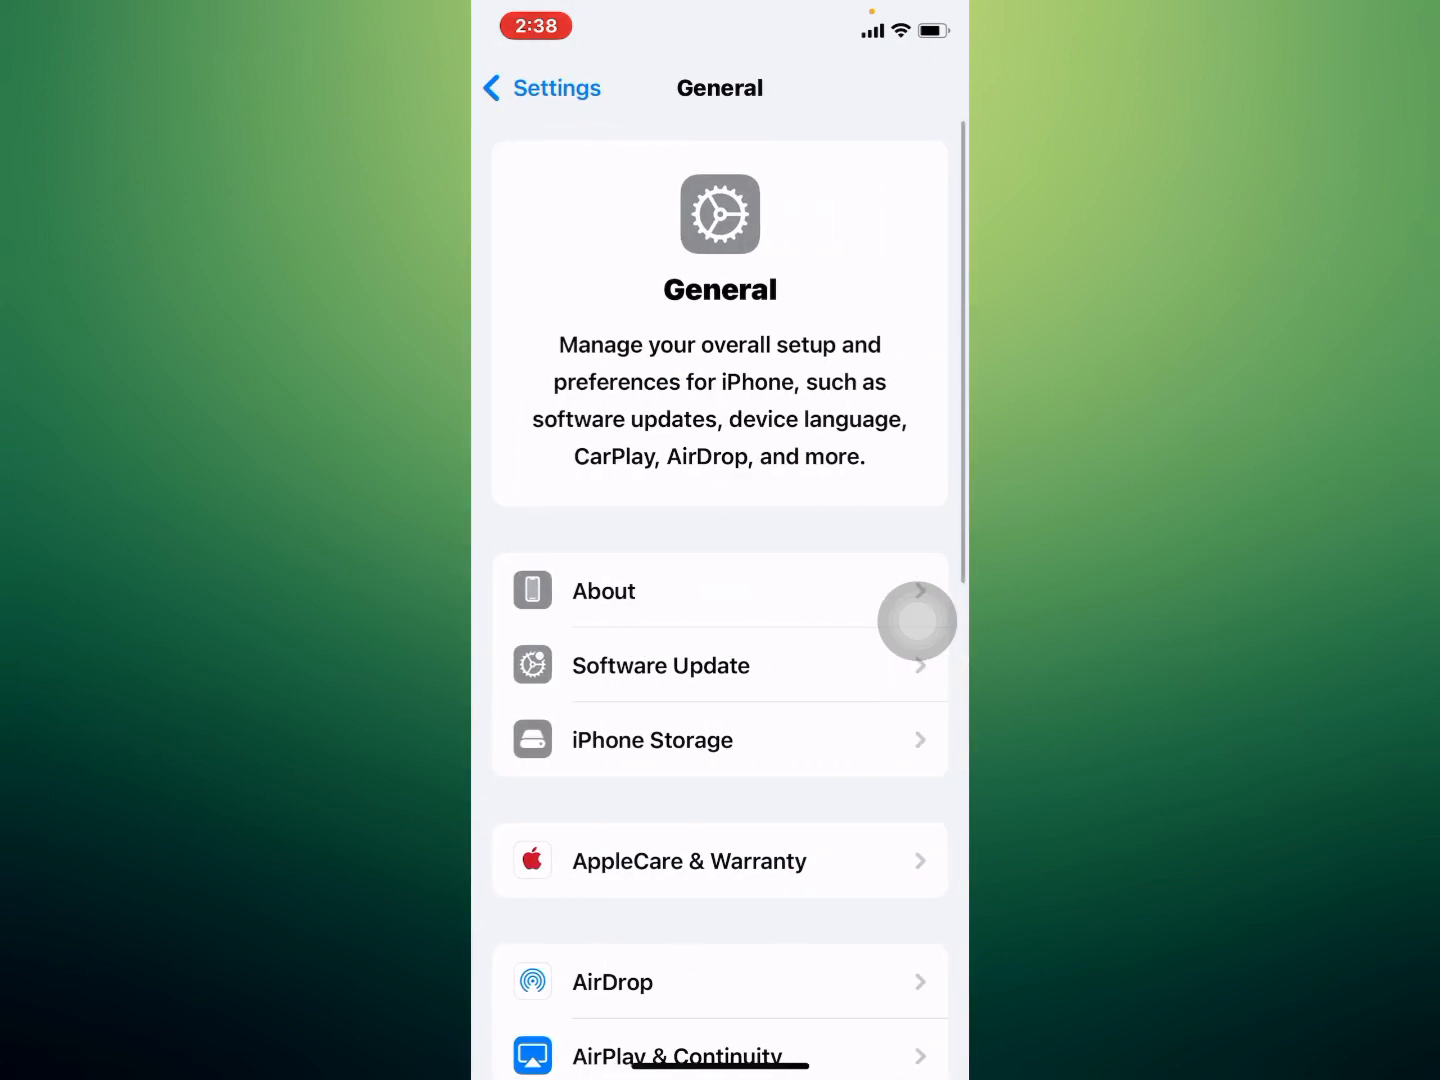
left_click(652, 740)
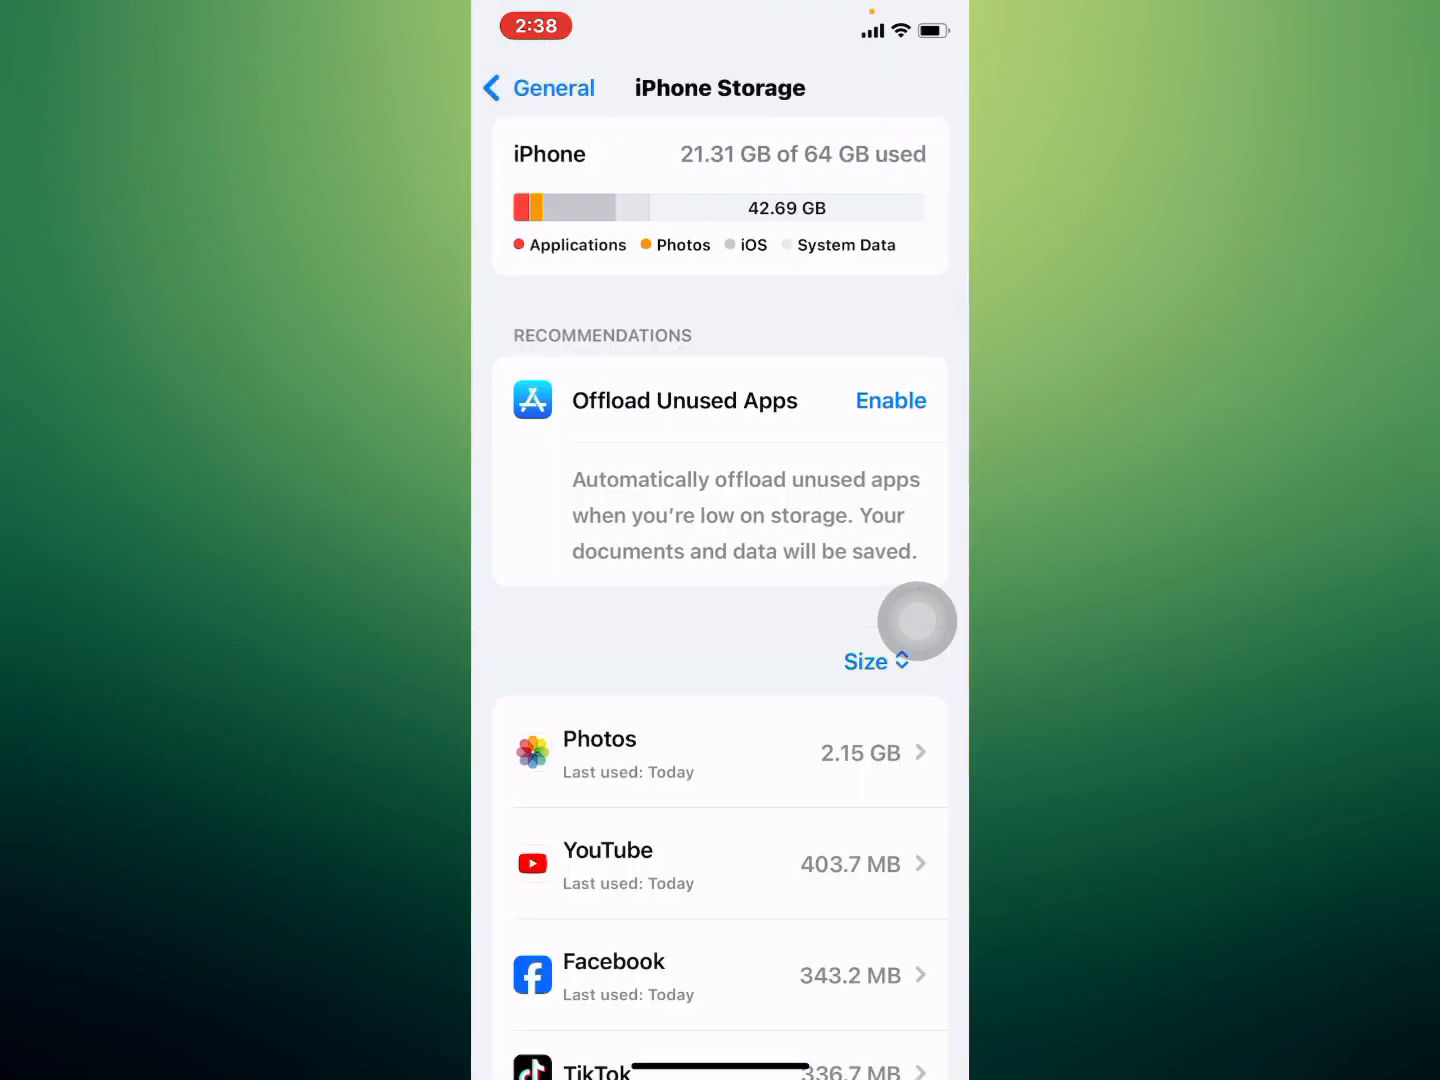
Locate WhatsApp in the storage app list and open its storage details
scroll("down", 3)
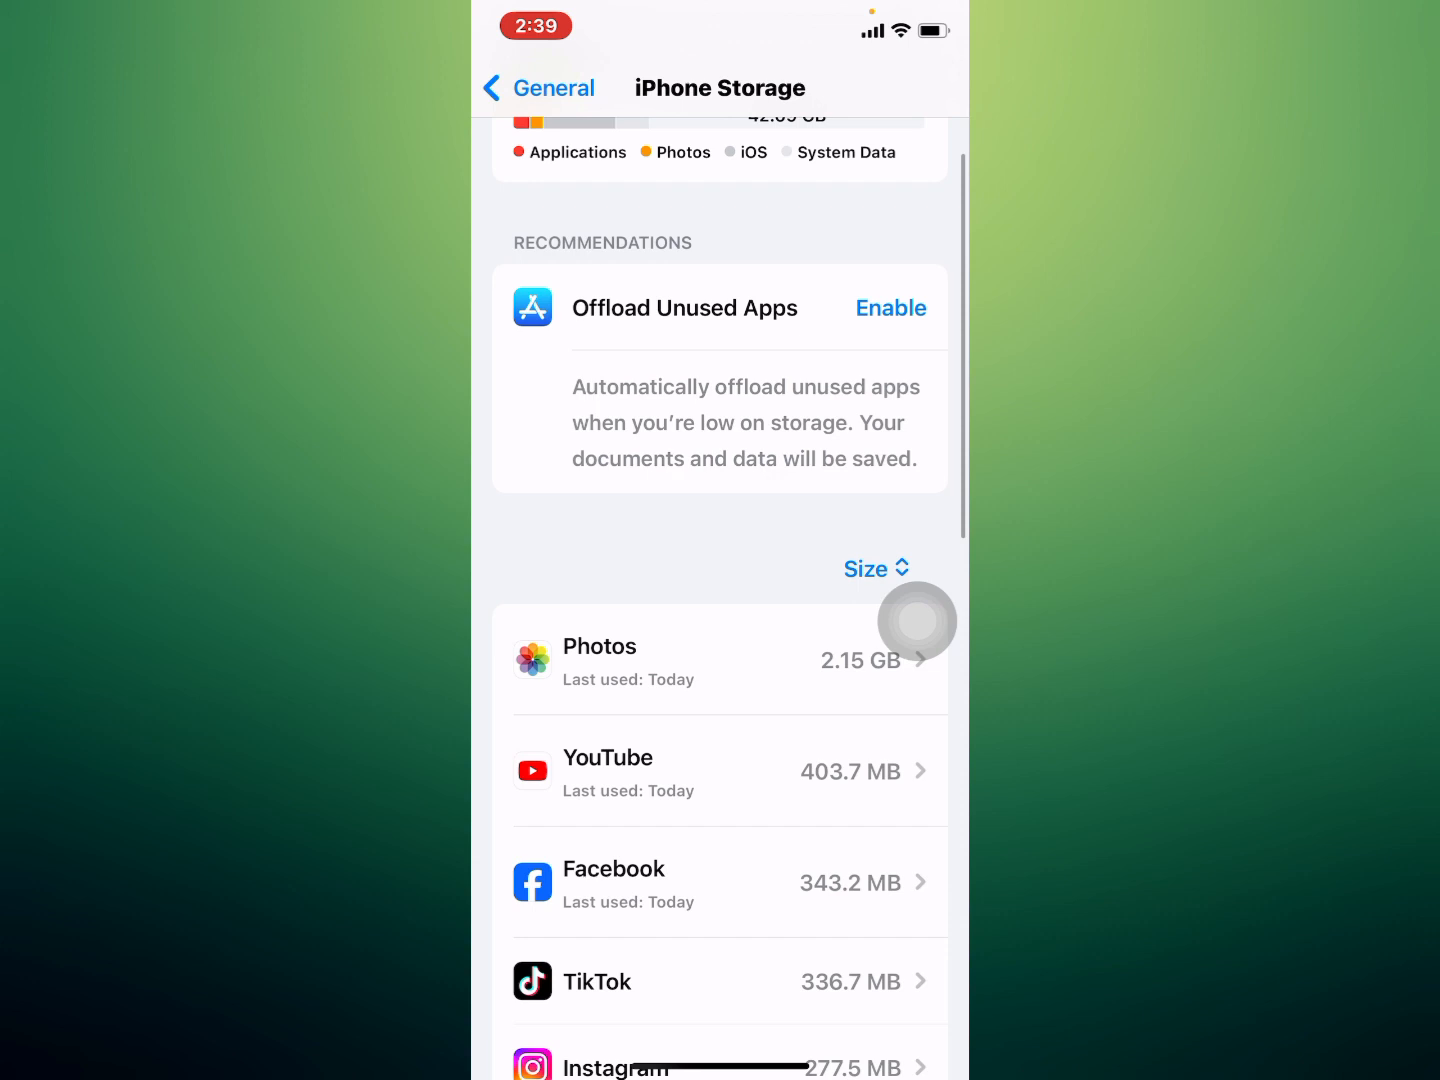
scroll("down", 3)
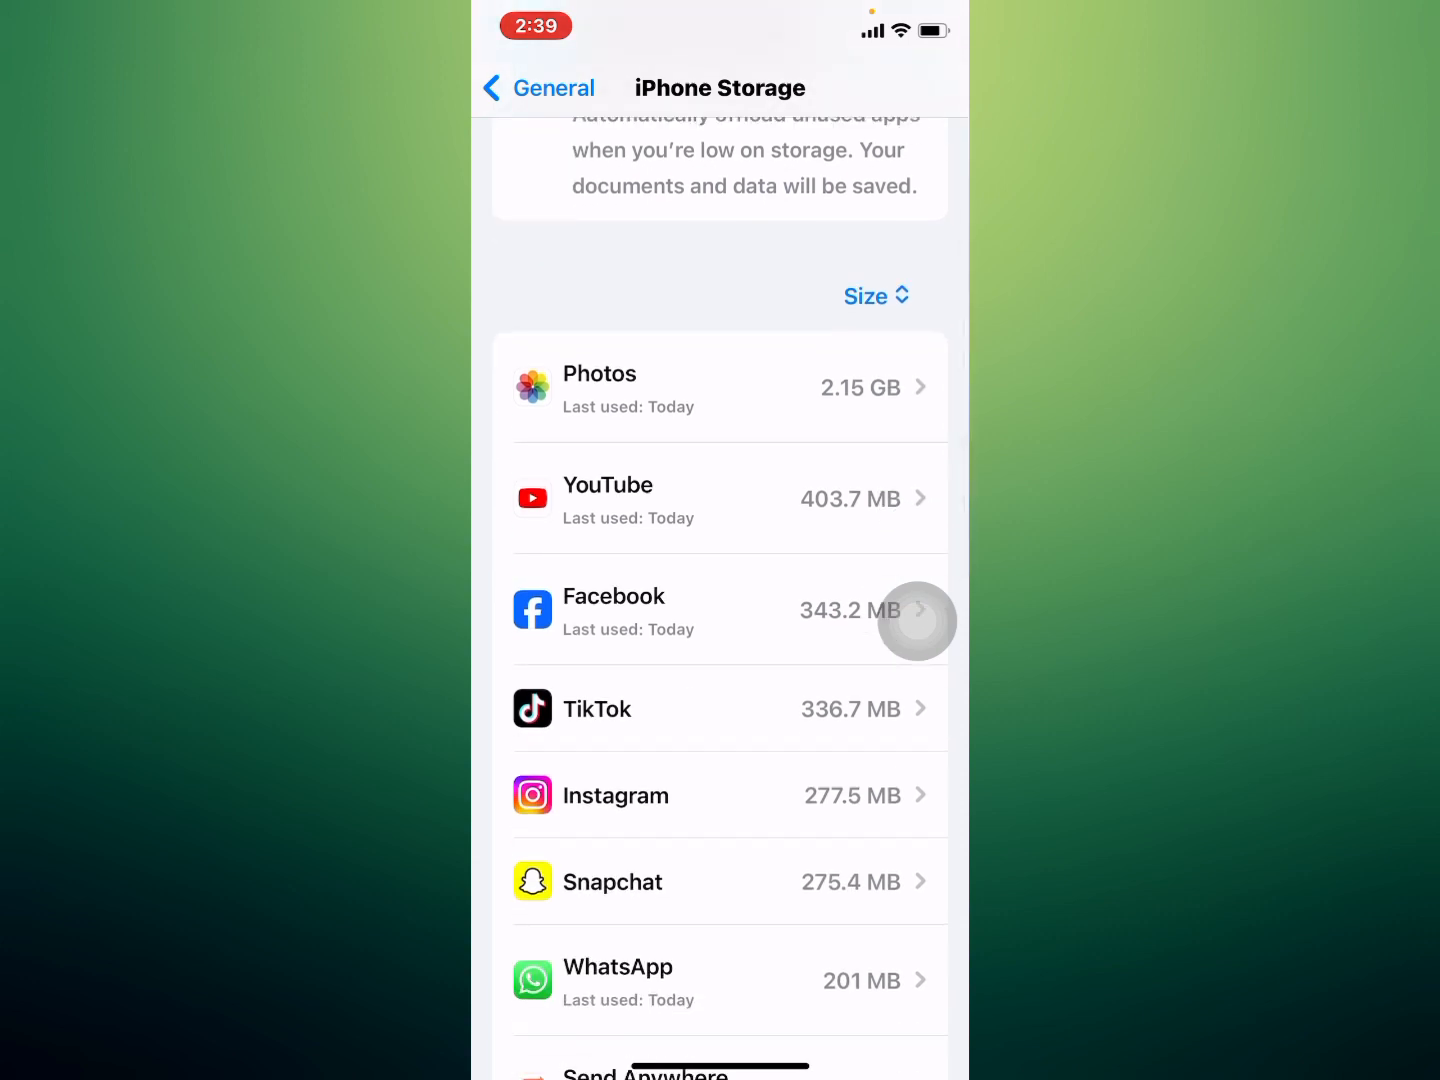
left_click(720, 980)
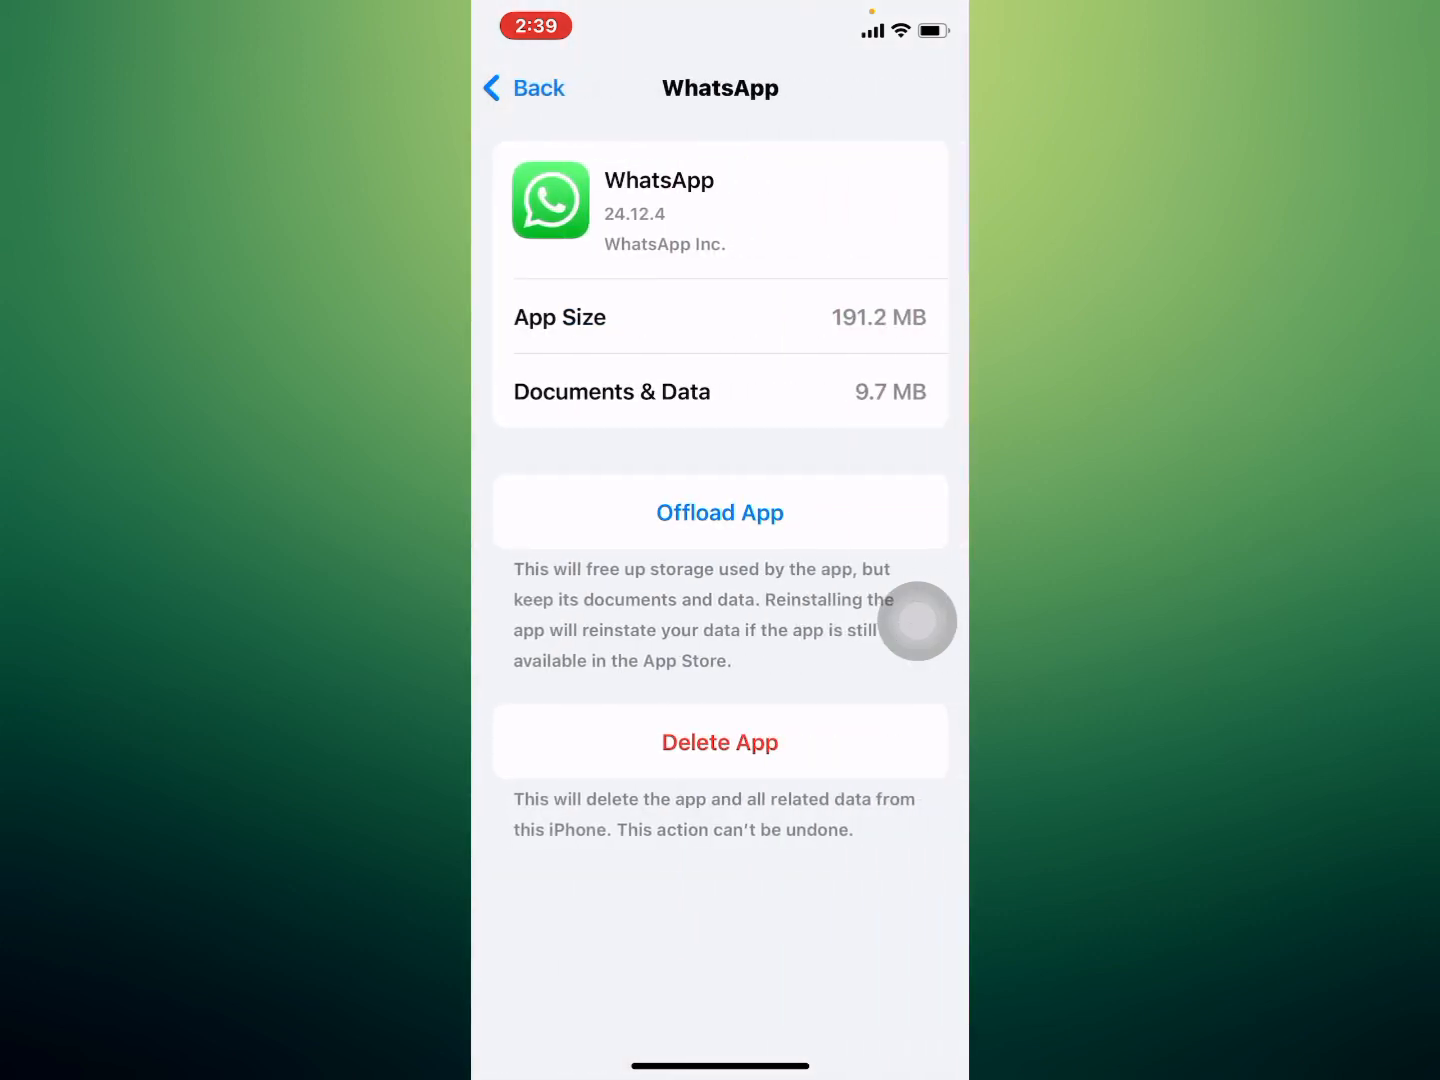
Offload WhatsApp keeping its data, then dismiss the power-off screen back to Home
left_click(720, 512)
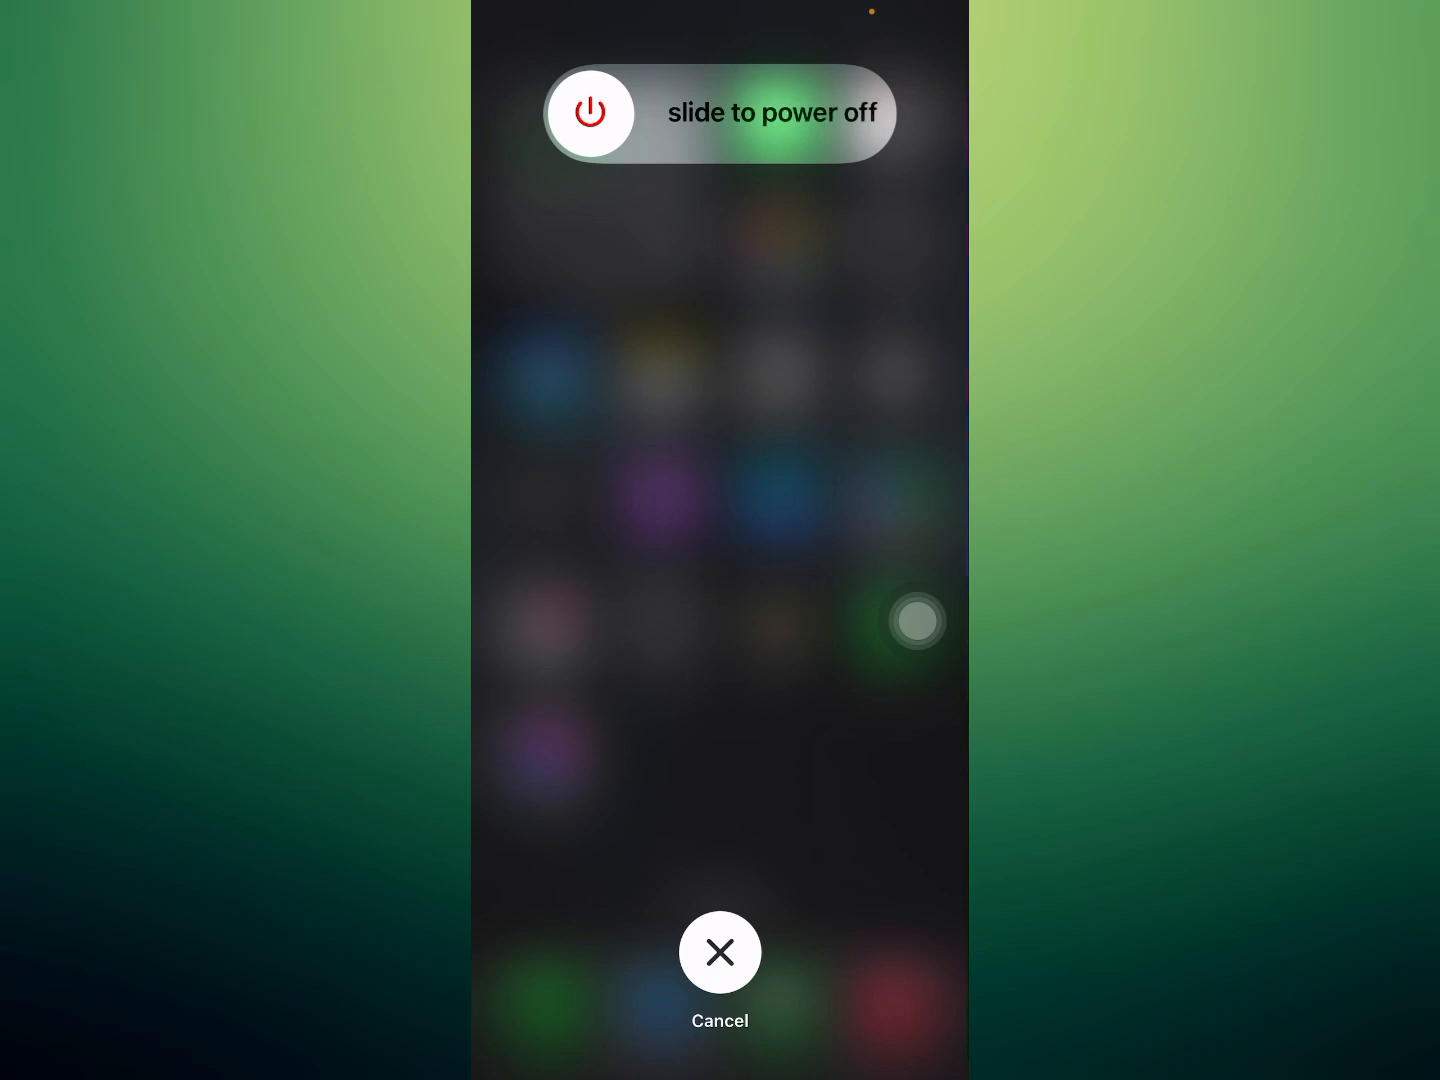
left_click(720, 952)
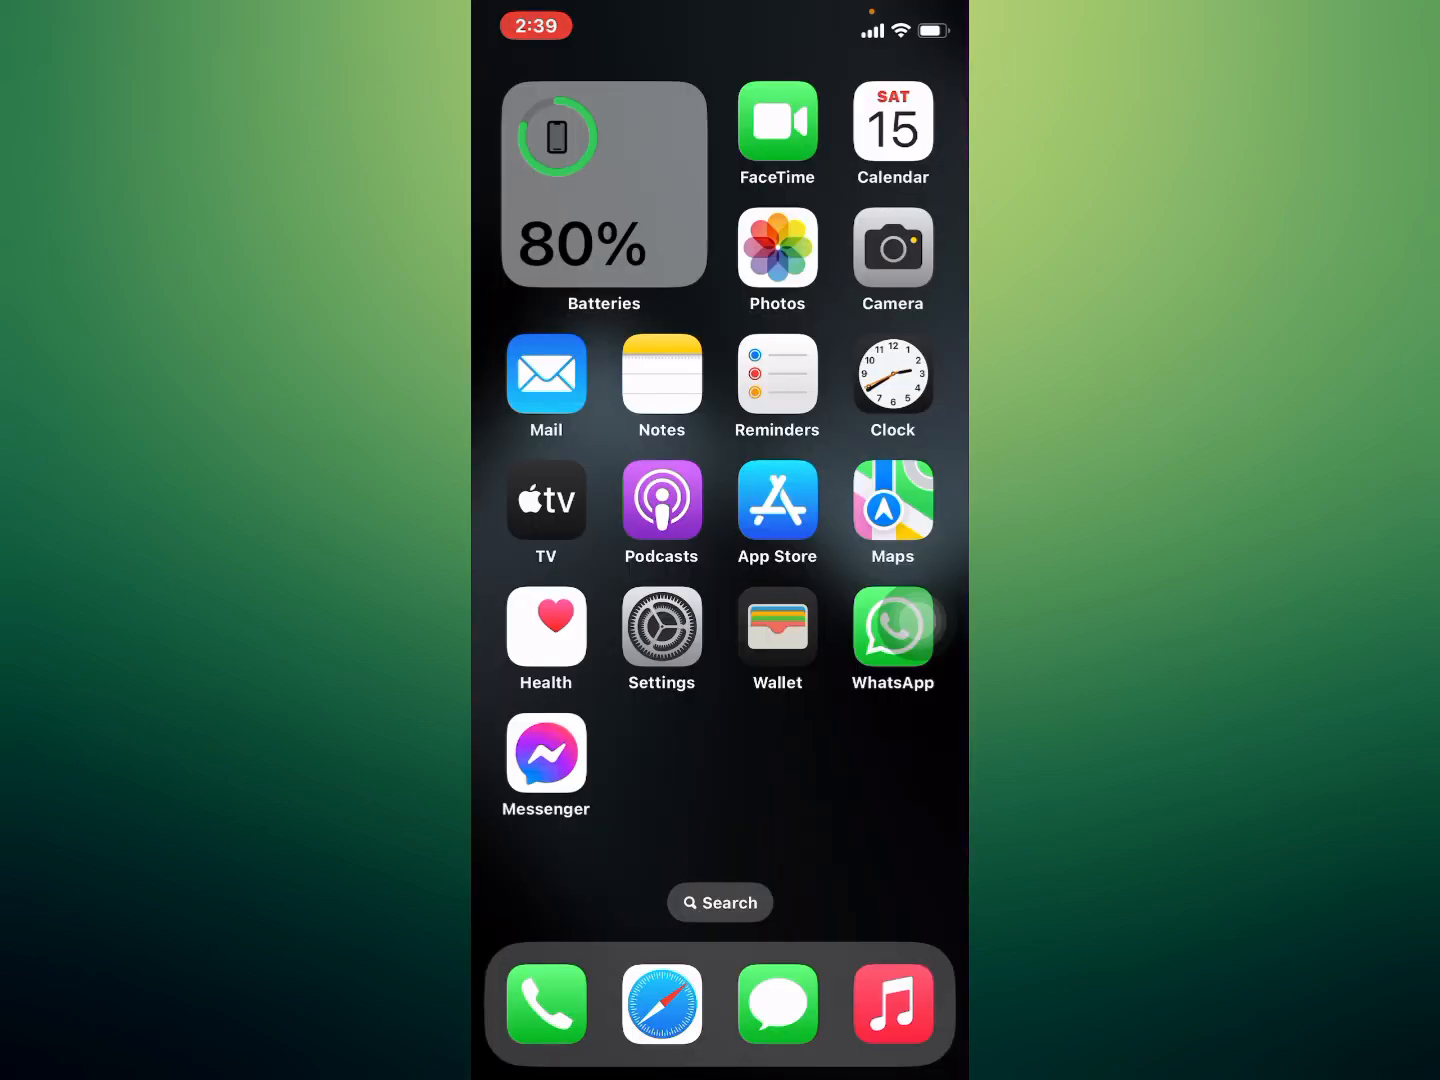